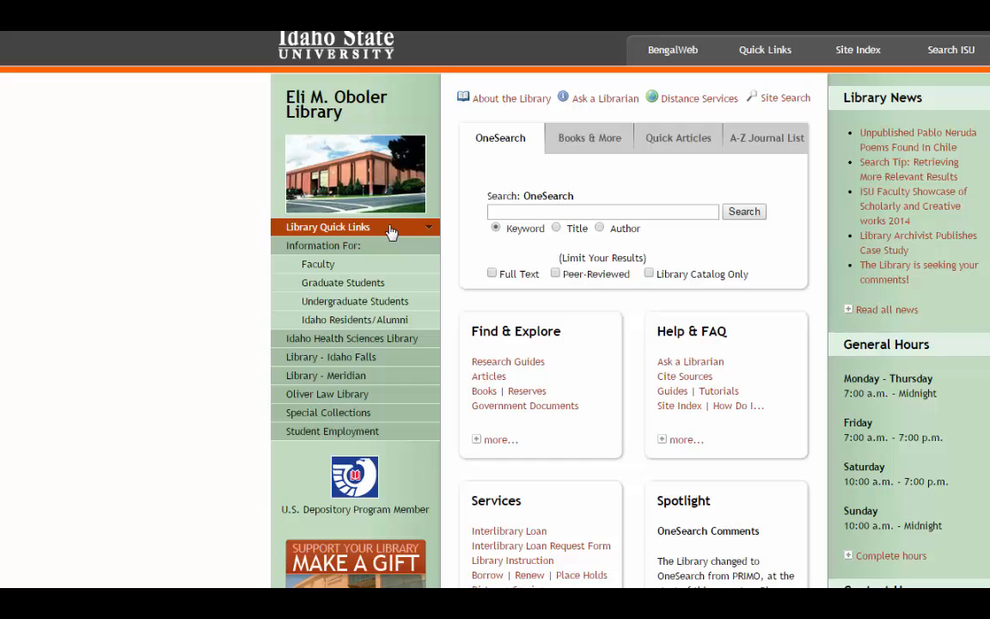
- Go to Databases - Alphabetic from Library Quick Links and scroll to the WorldCat (FirstSearch) link
{"action": "left_click", "coordinate": [353, 227]}
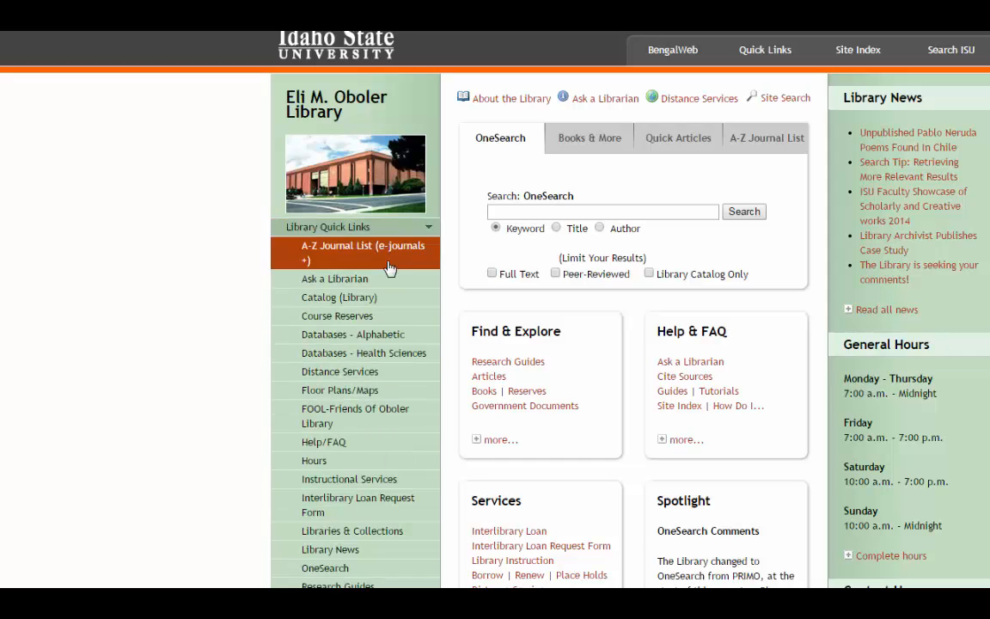
{"action": "left_click", "coordinate": [351, 334]}
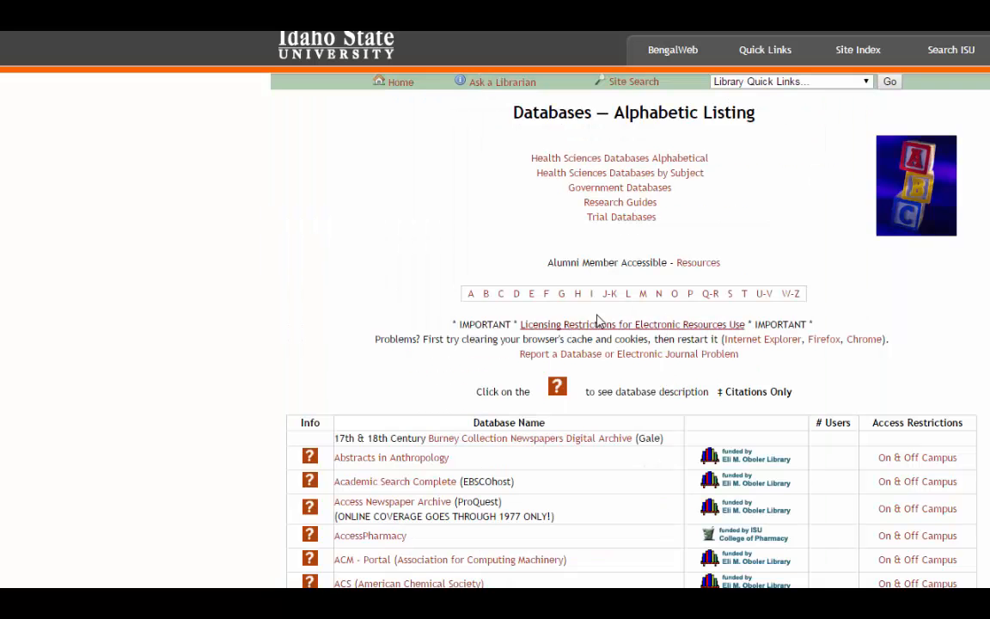
{"action": "scroll", "scroll_direction": "down", "scroll_amount": 3}
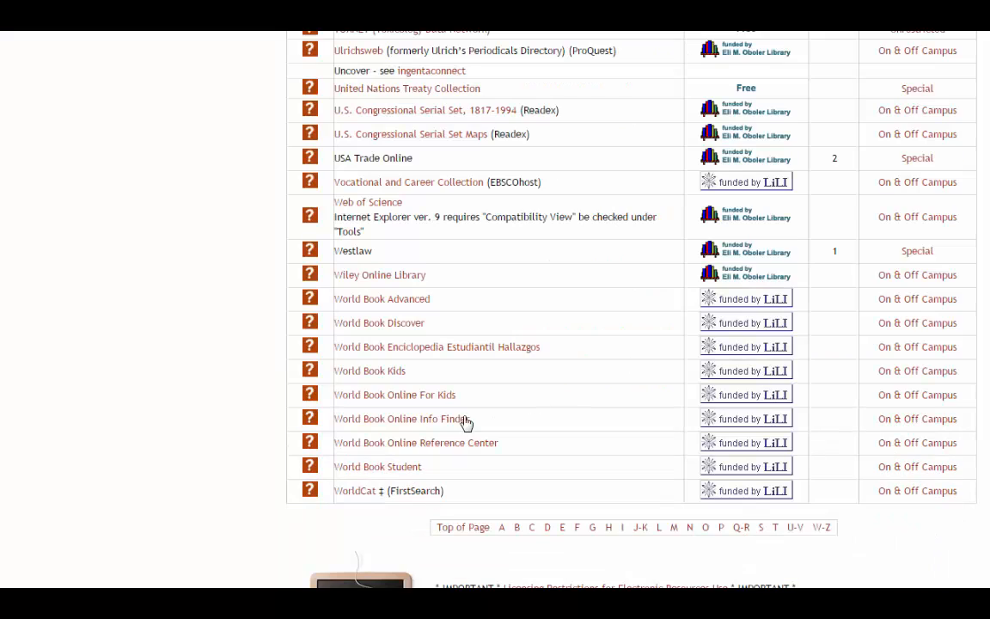
{"action": "mouse_move", "coordinate": [352, 490]}
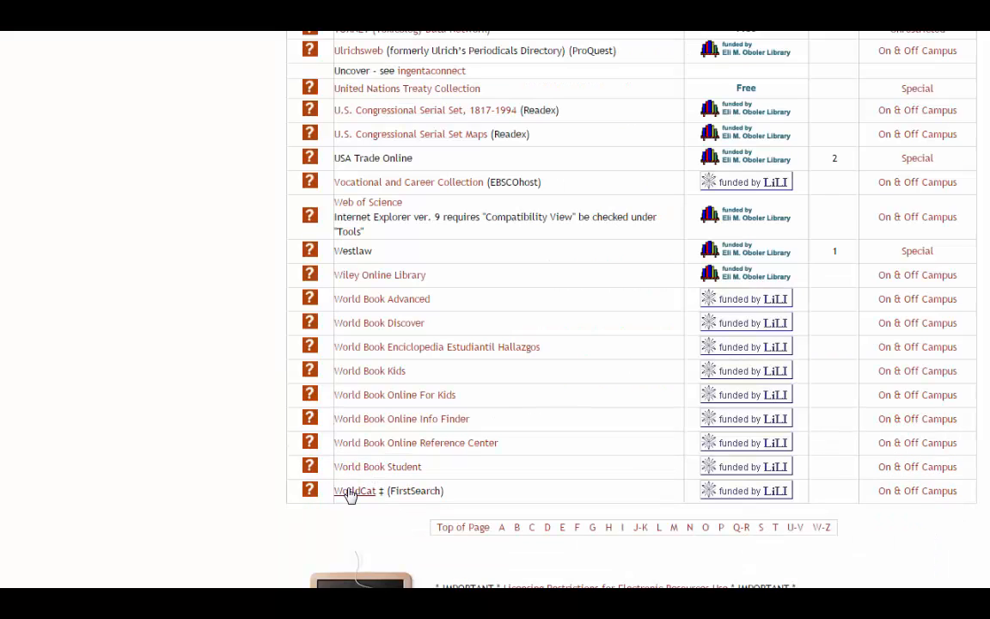
- Open WorldCat and enter cyberbull* in the first Search for box
{"action": "left_click", "coordinate": [353, 490]}
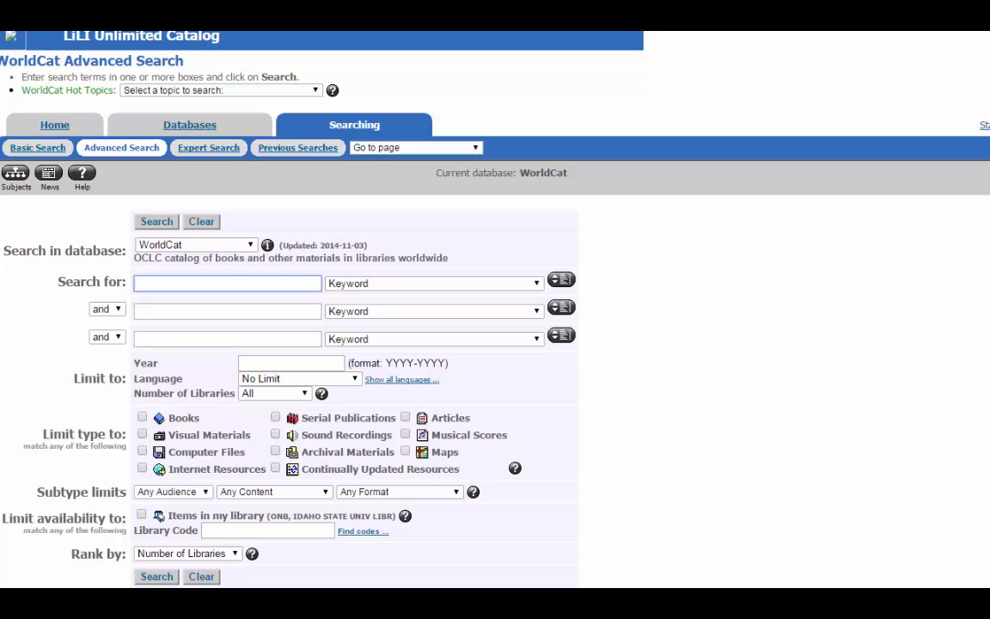
{"action": "left_click", "coordinate": [227, 283]}
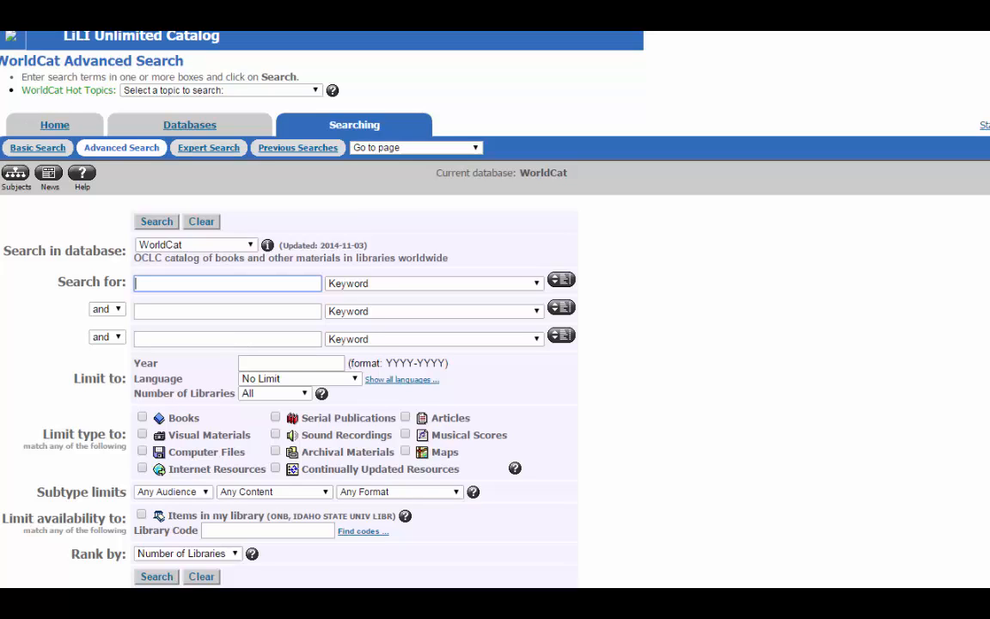
{"action": "left_click", "coordinate": [227, 283]}
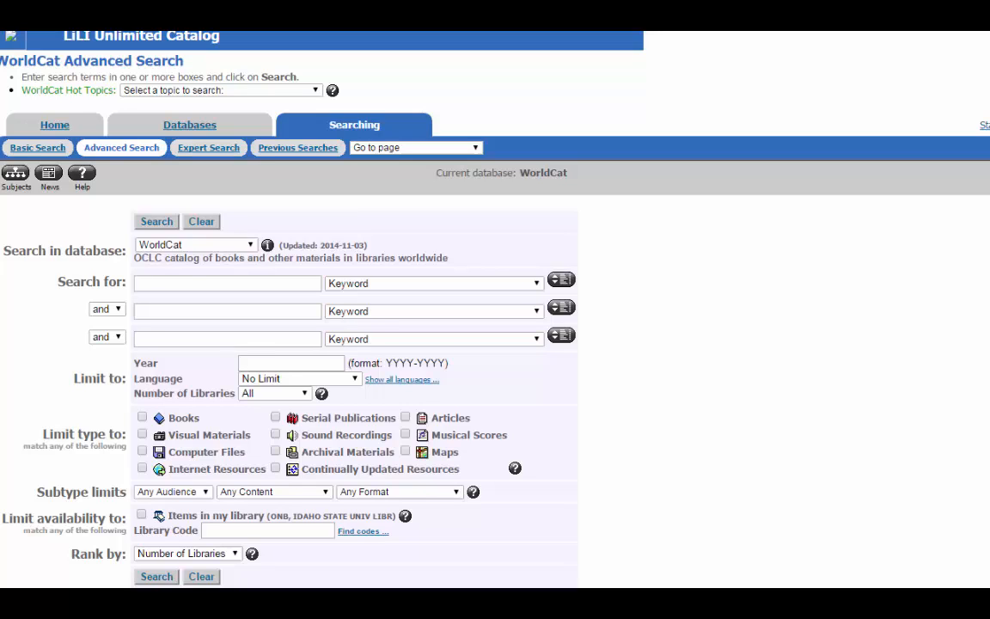
{"action": "type", "text": "cyberbull*"}
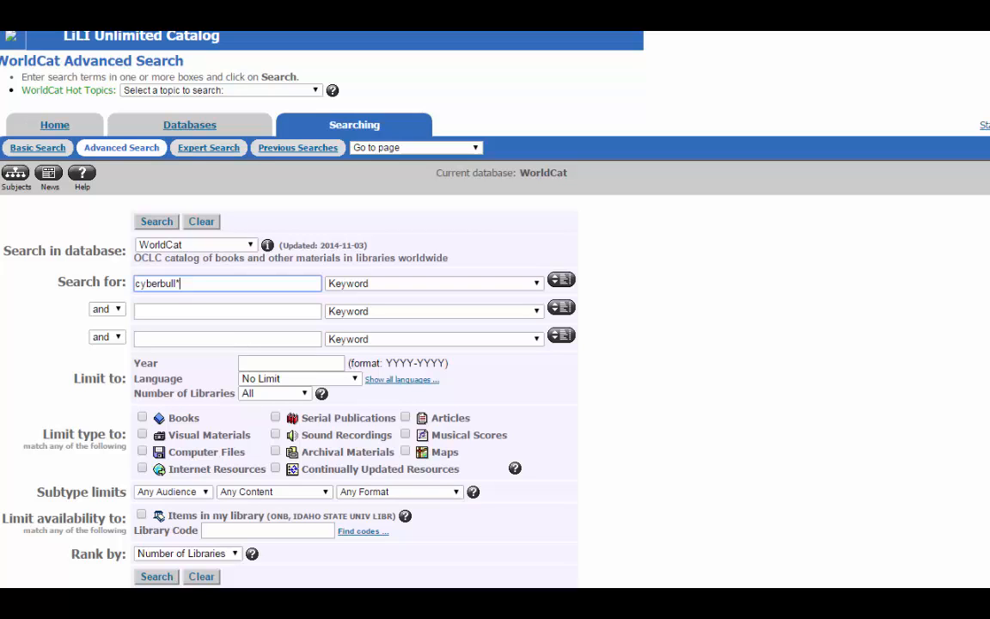
- Review the first term's field options, keeping Keyword, and check the combining operators
{"action": "left_click", "coordinate": [535, 283]}
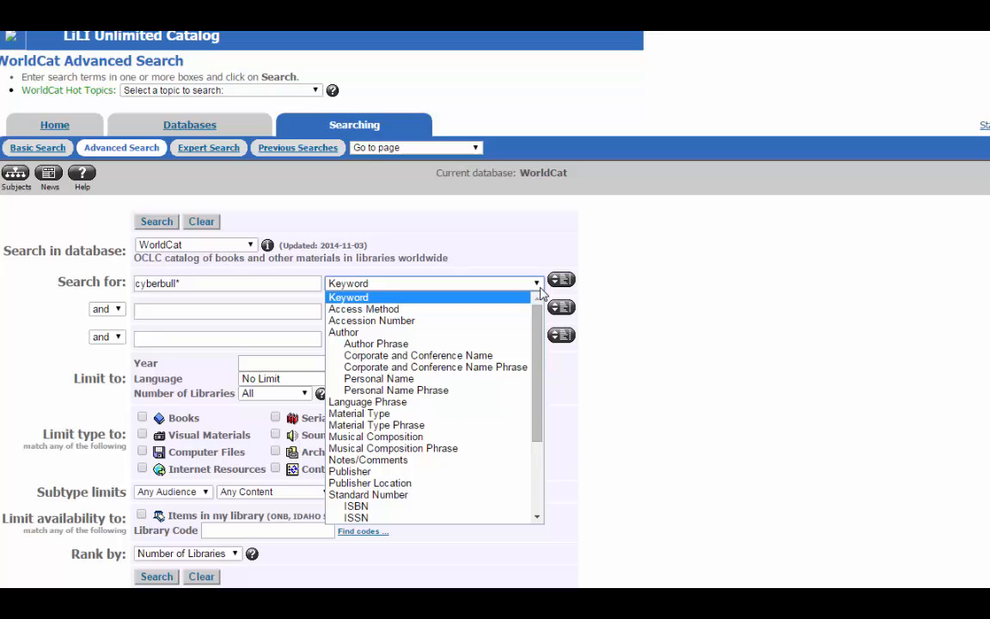
{"action": "scroll", "scroll_direction": "down", "scroll_amount": 3}
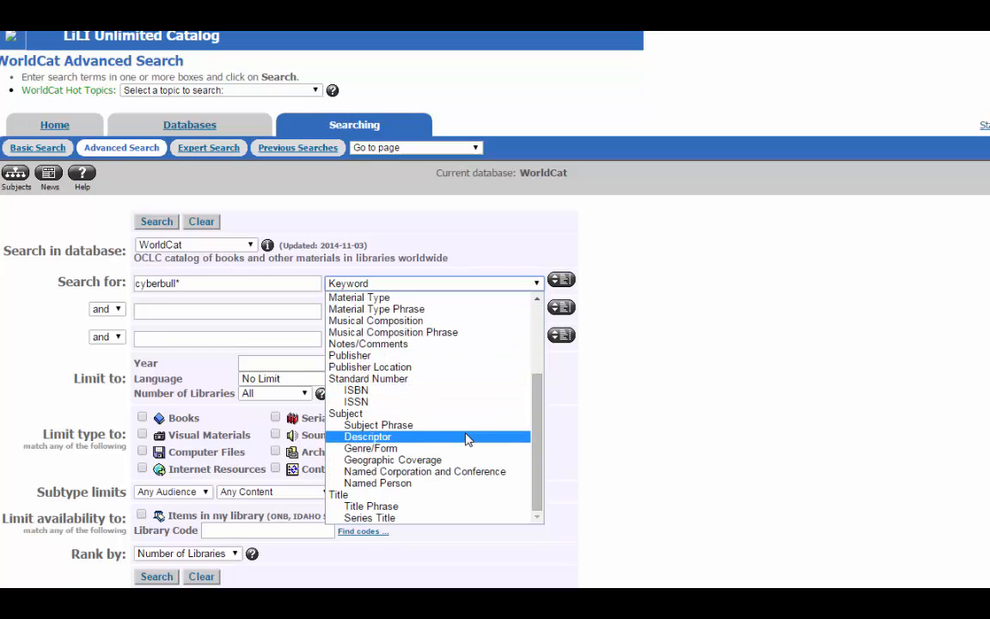
{"action": "mouse_move", "coordinate": [486, 395]}
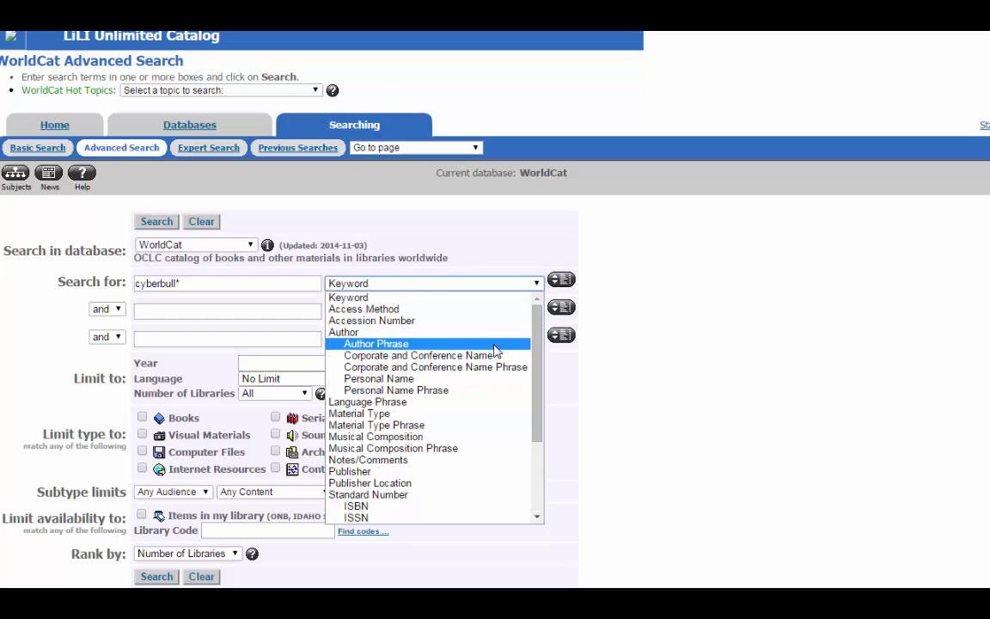
{"action": "left_click", "coordinate": [433, 283]}
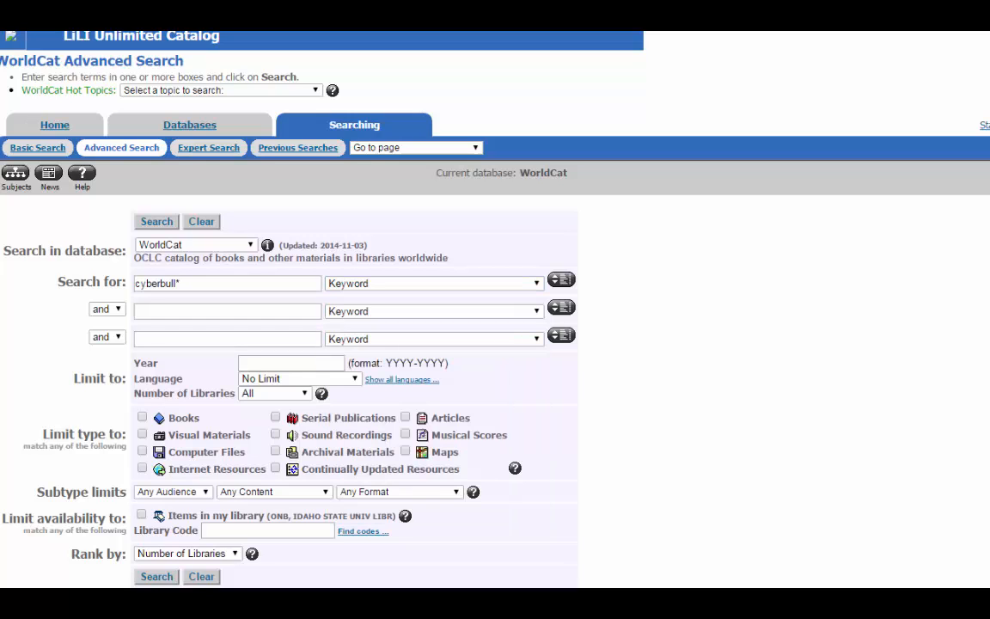
{"action": "left_click", "coordinate": [106, 309]}
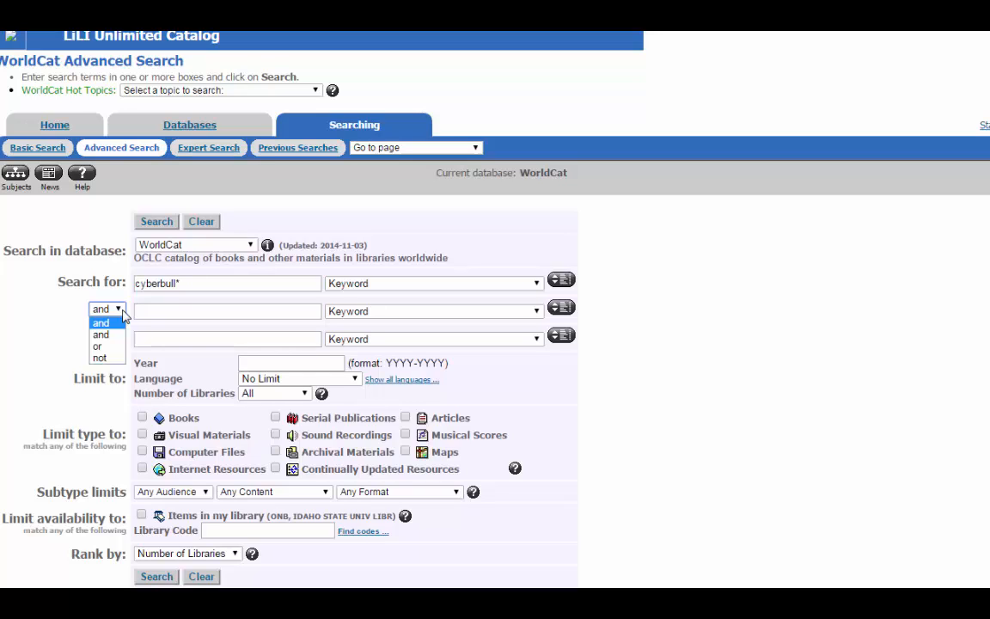
- Type teen* in the second search box, then select it for removal
{"action": "left_click", "coordinate": [101, 322]}
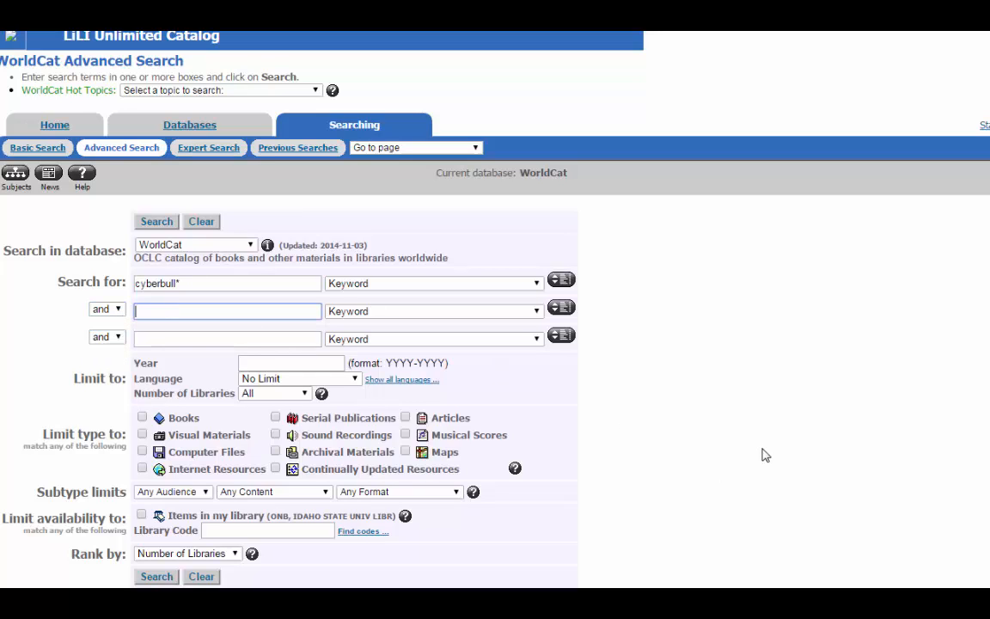
{"action": "type", "text": "t"}
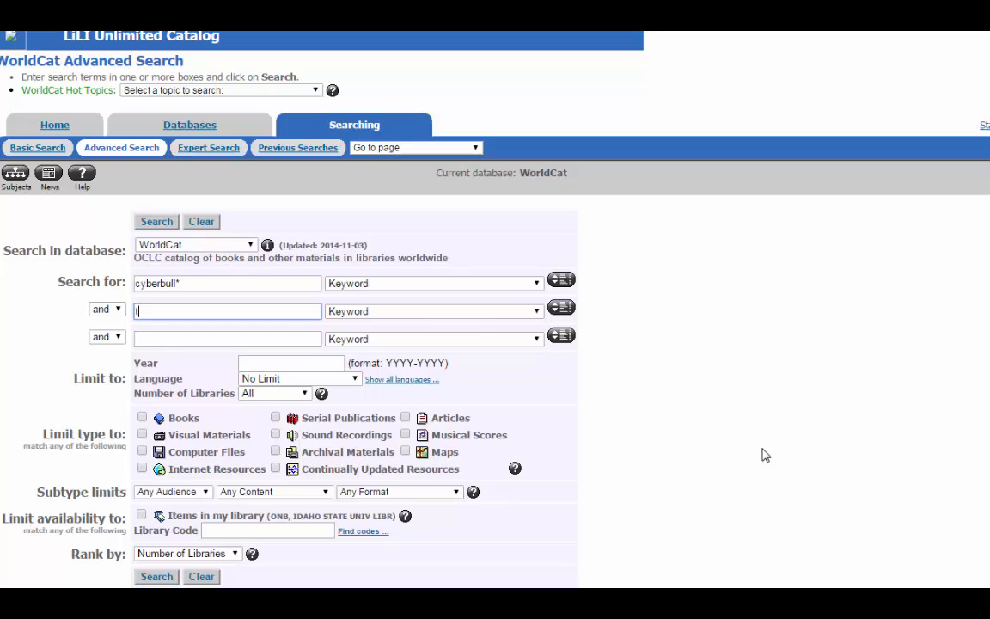
{"action": "type", "text": "teen"}
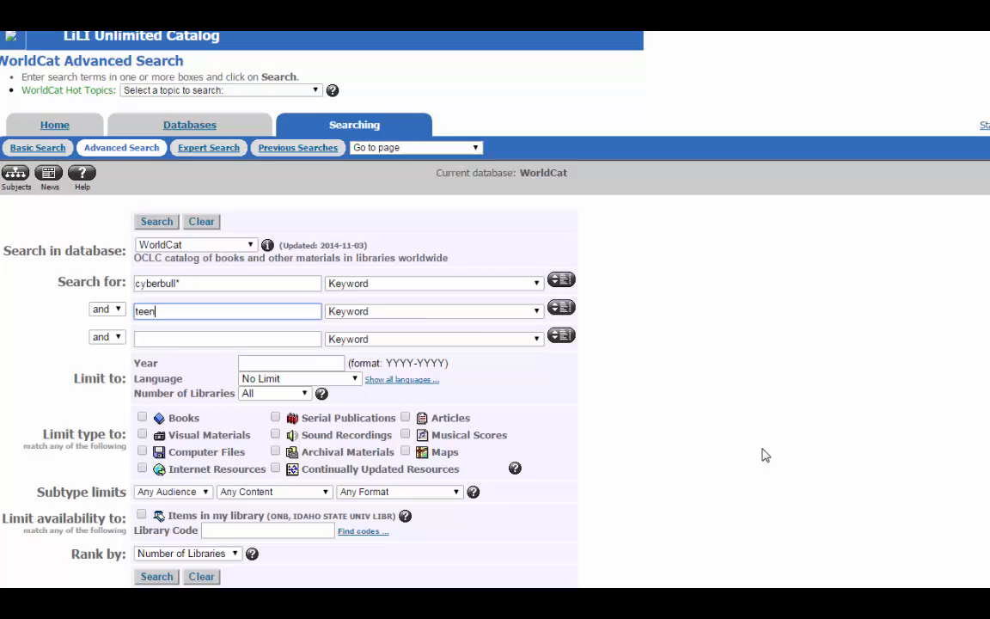
{"action": "type", "text": "*"}
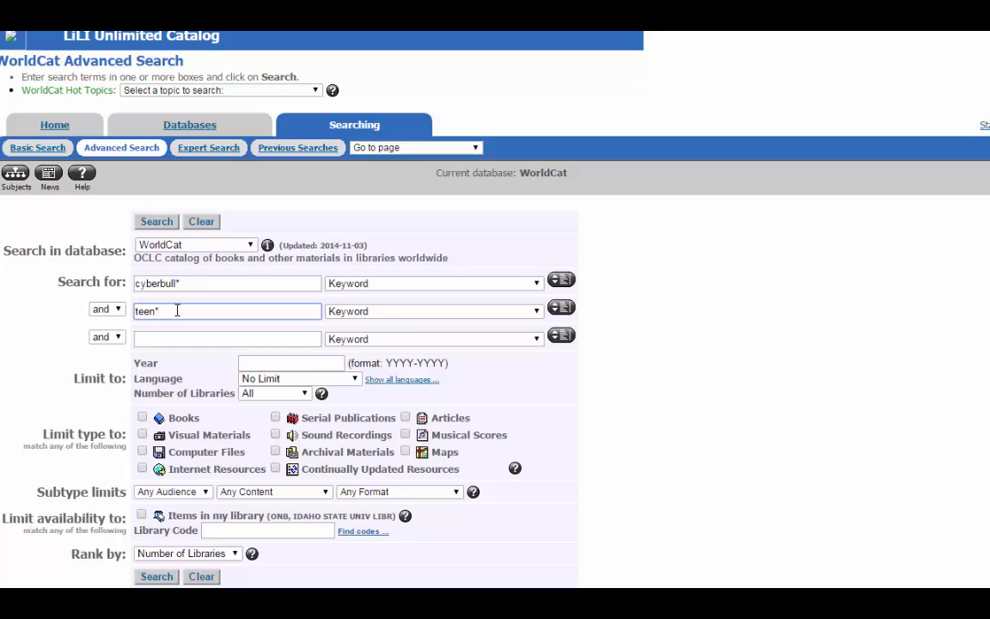
{"action": "double_click", "coordinate": [146, 310]}
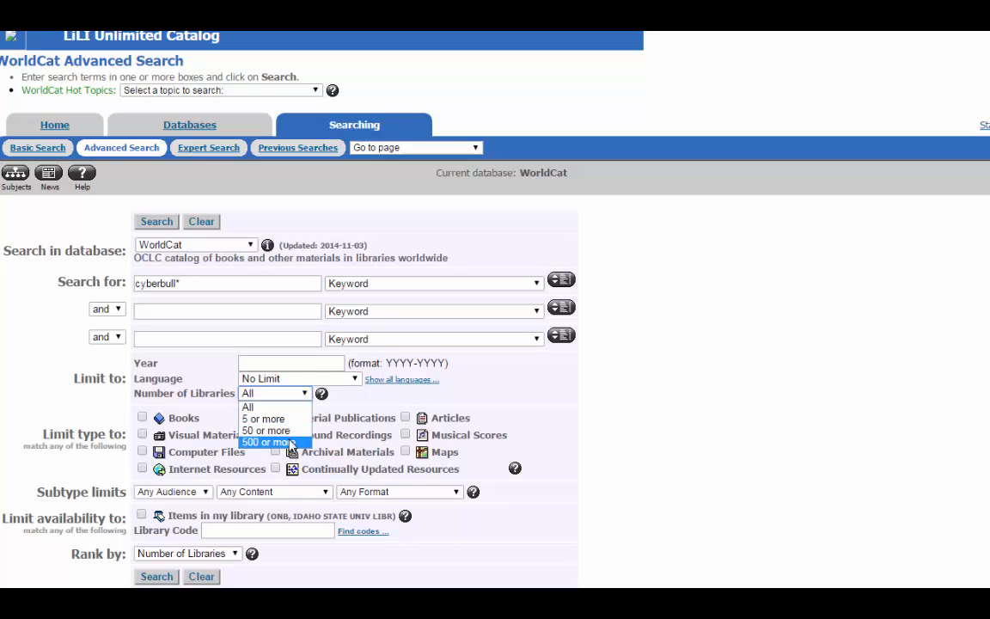
{"action": "mouse_move", "coordinate": [299, 446]}
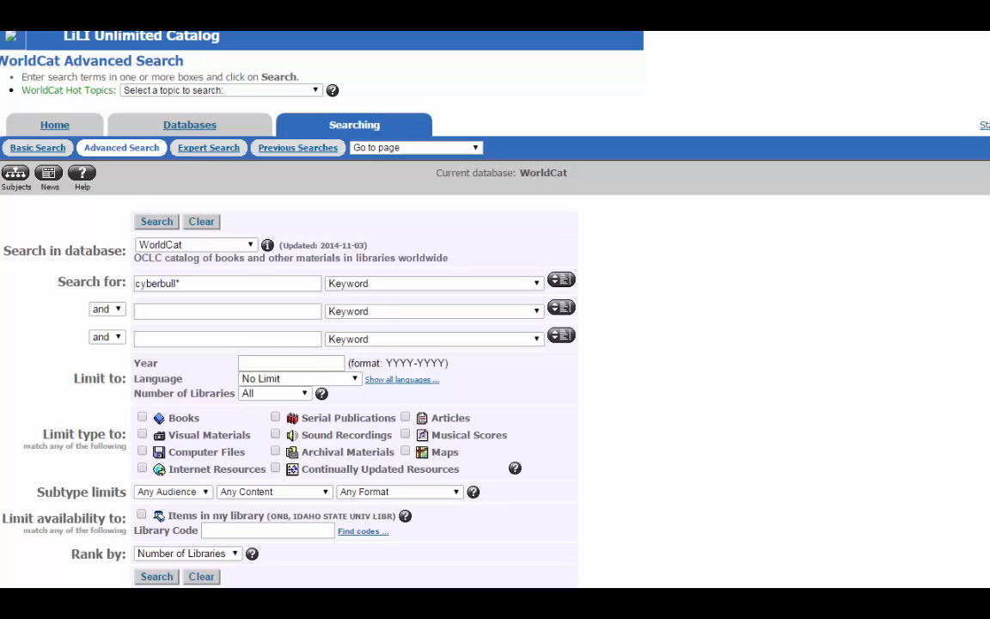
- Tick Books and set the subtypes to not Juvenile and not Fiction
{"action": "left_click", "coordinate": [142, 416]}
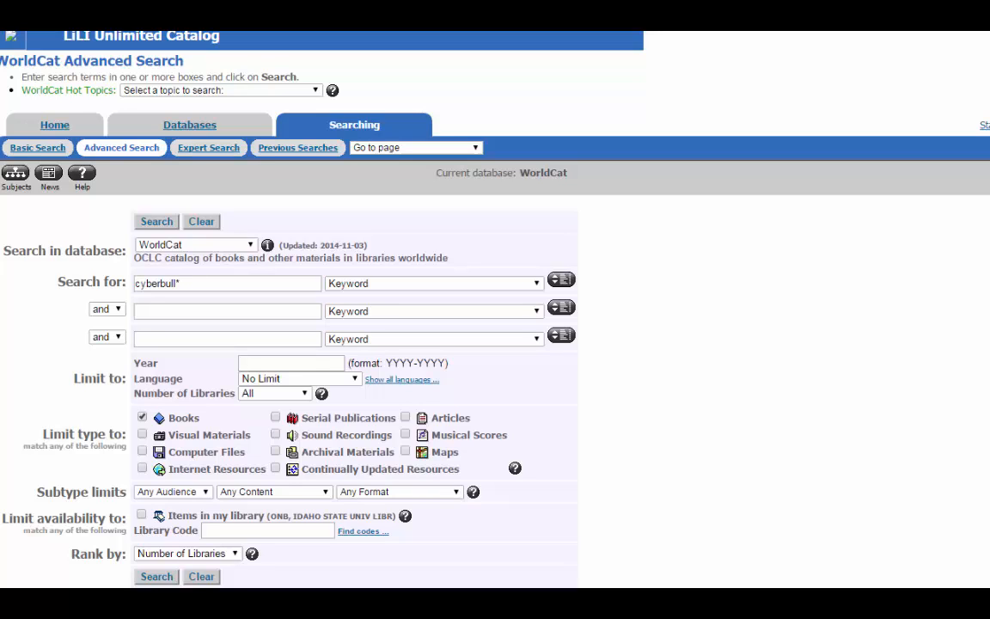
{"action": "left_click", "coordinate": [172, 491]}
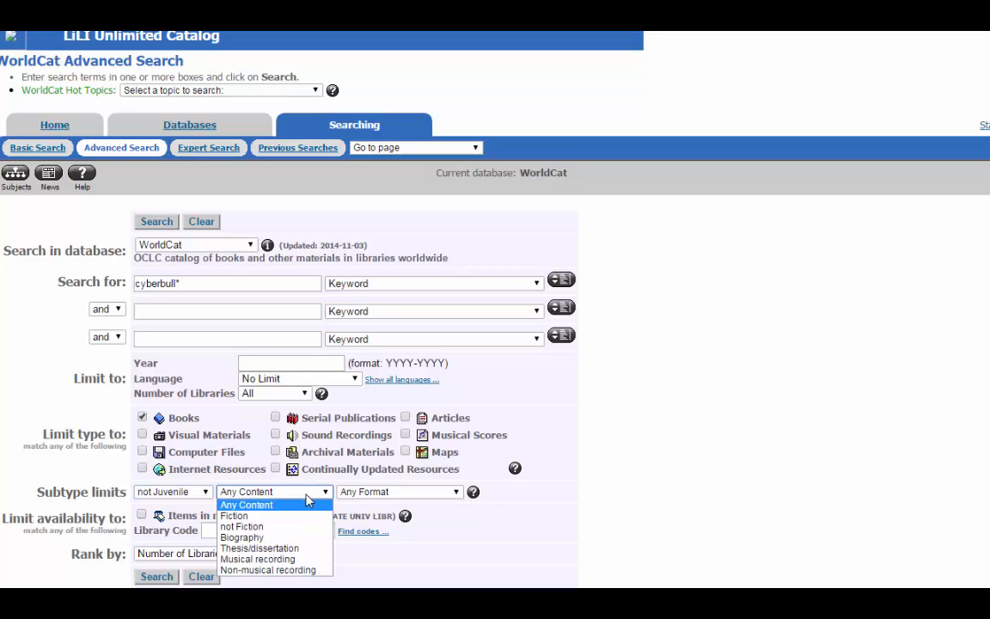
{"action": "left_click", "coordinate": [242, 525]}
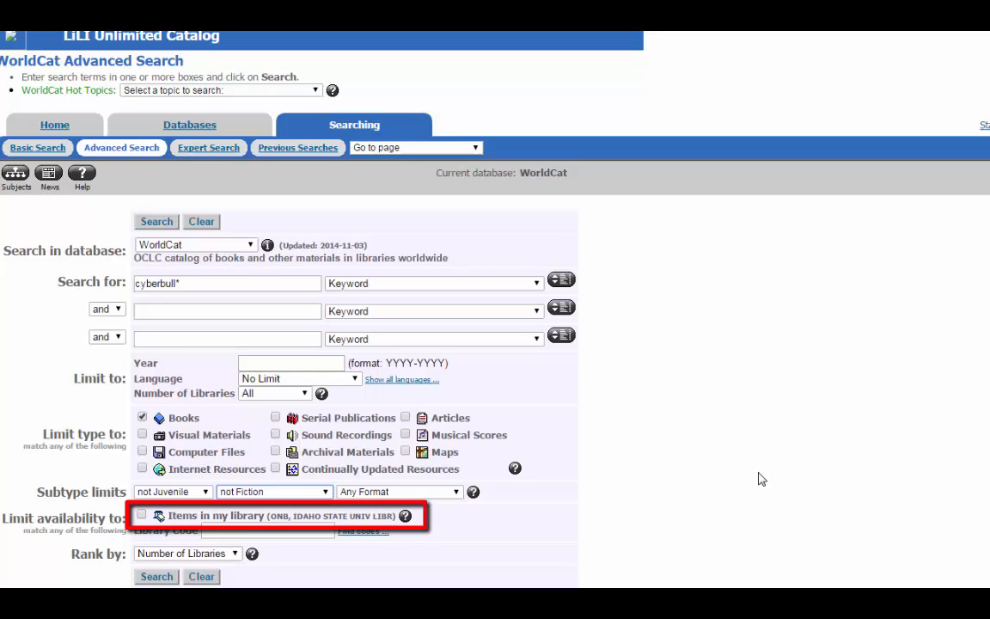
{"action": "mouse_move", "coordinate": [765, 476]}
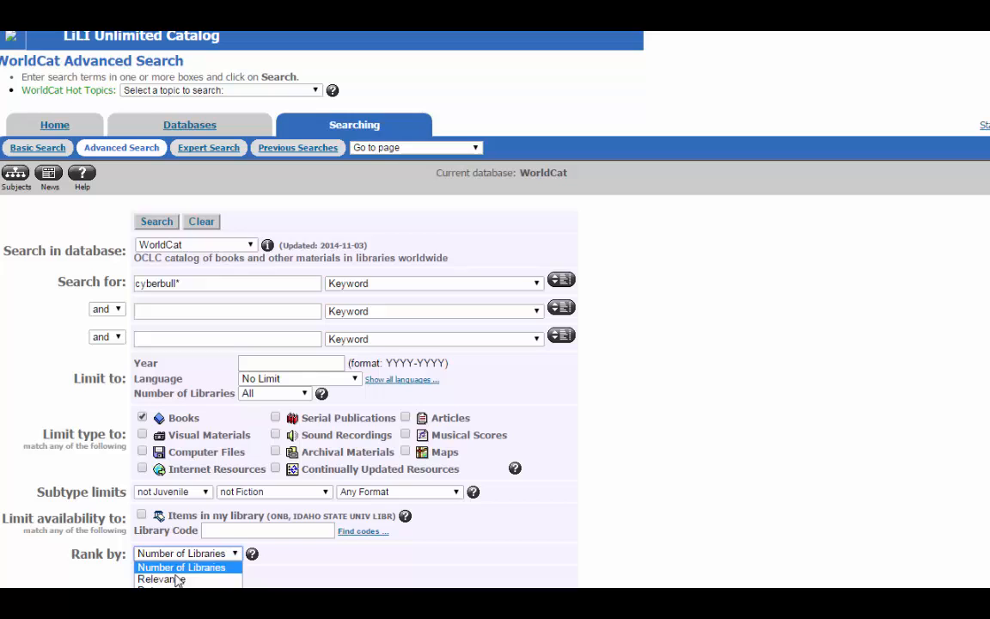
{"action": "left_click", "coordinate": [186, 553]}
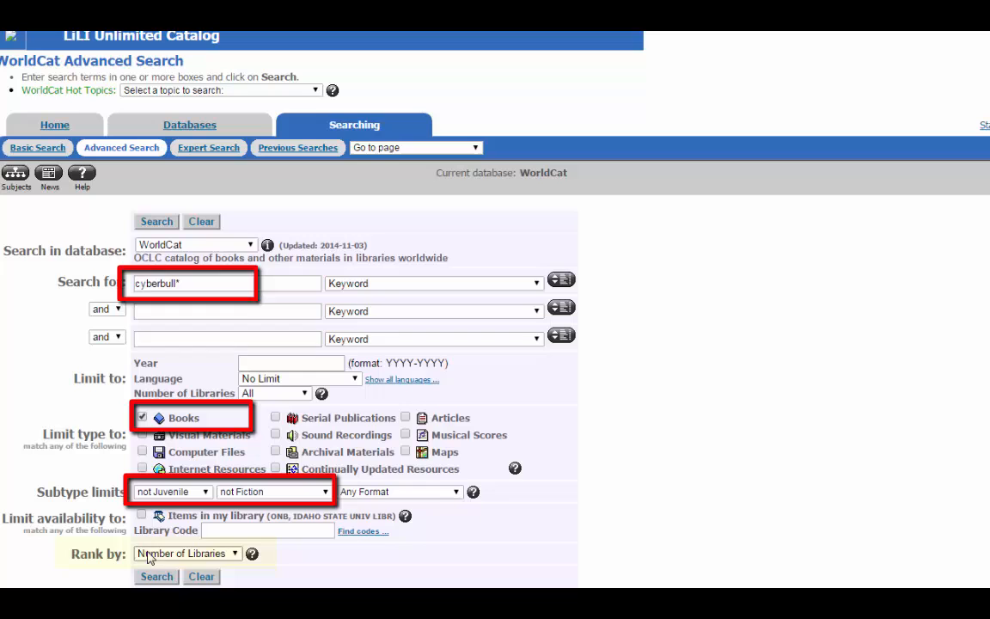
{"action": "left_click", "coordinate": [156, 221]}
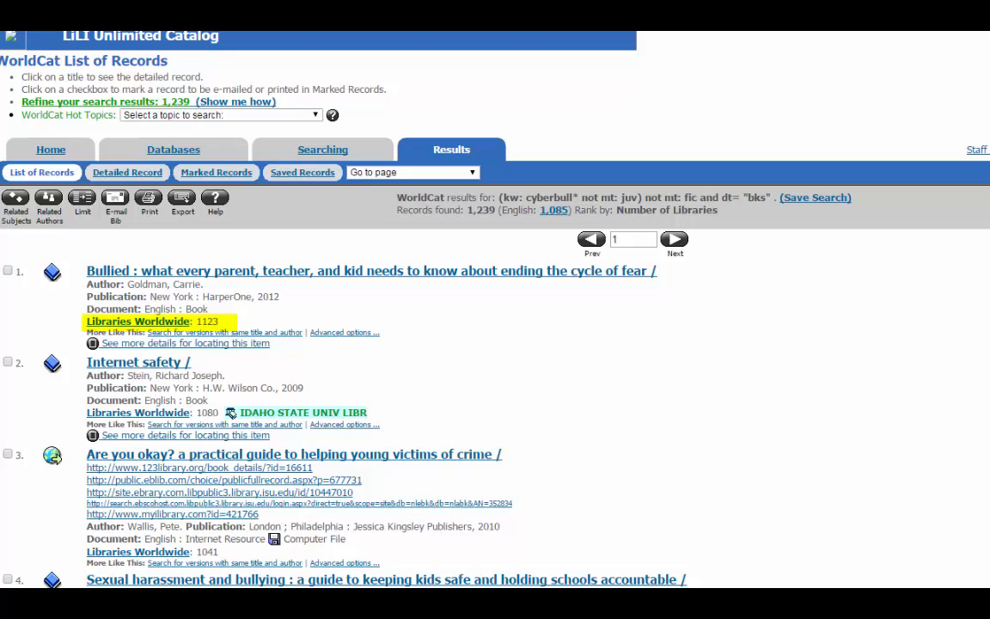
{"action": "mouse_move", "coordinate": [476, 344]}
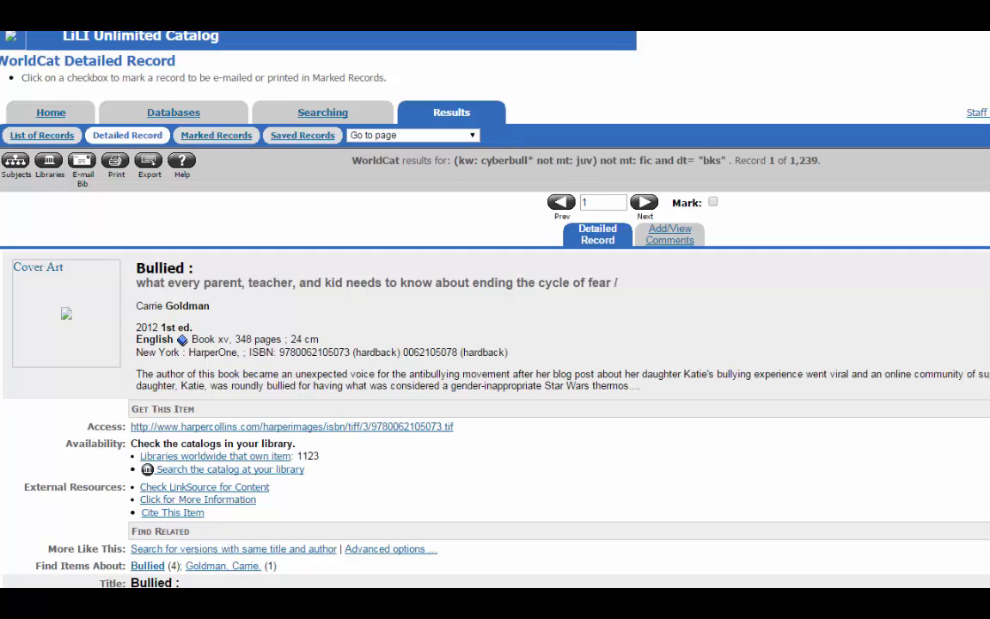
{"action": "mouse_move", "coordinate": [573, 548]}
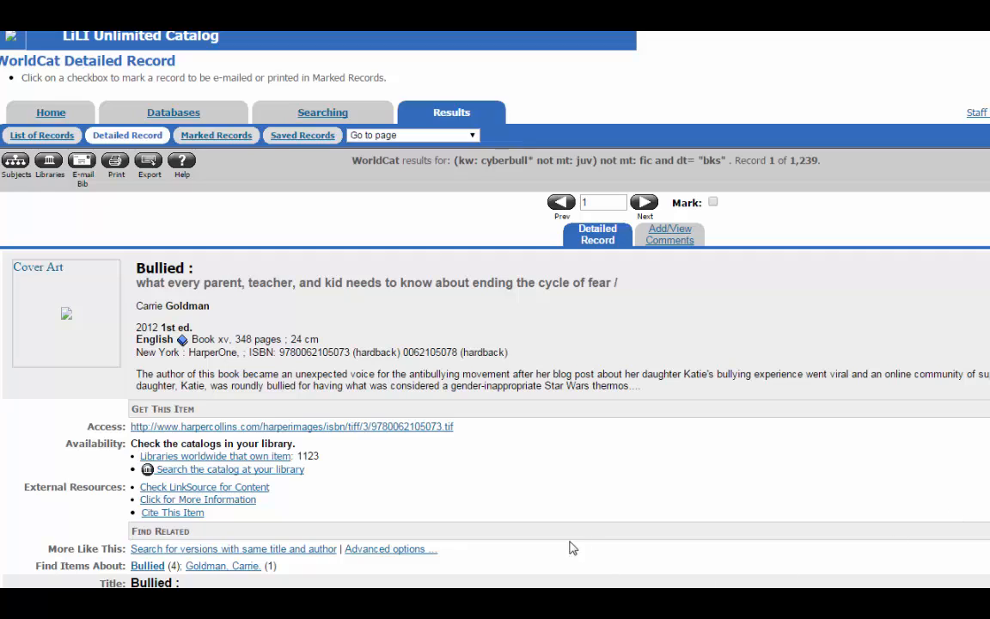
{"action": "mouse_move", "coordinate": [189, 464]}
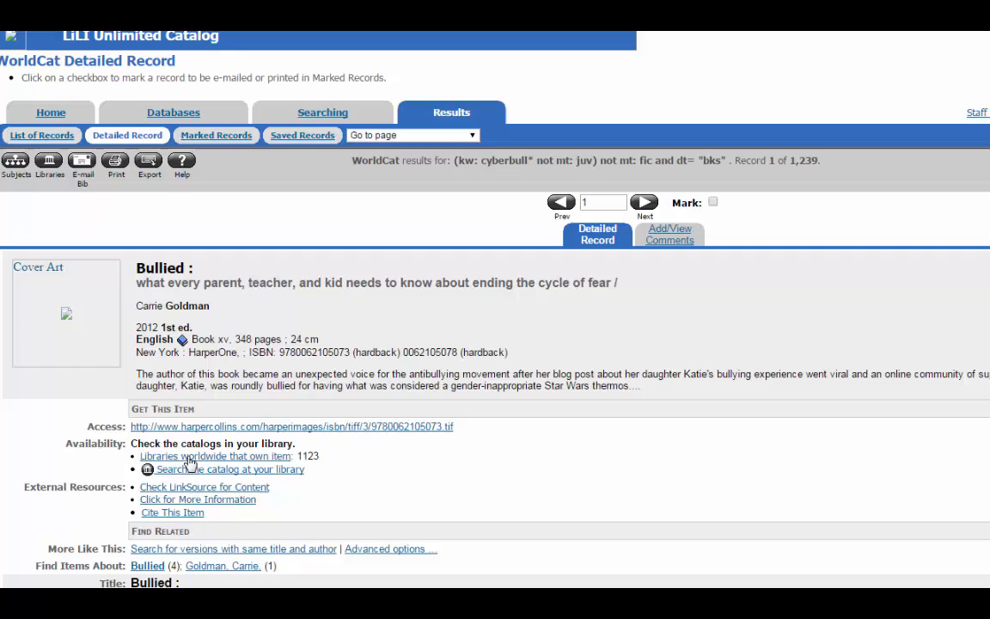
{"action": "left_click", "coordinate": [214, 455]}
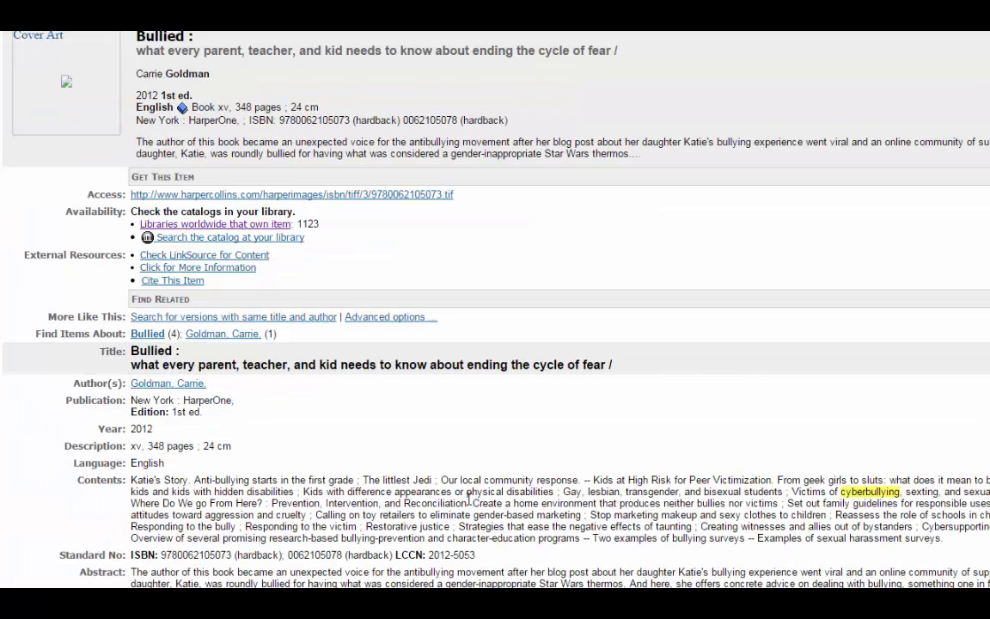
{"action": "scroll", "scroll_direction": "down", "scroll_amount": 3}
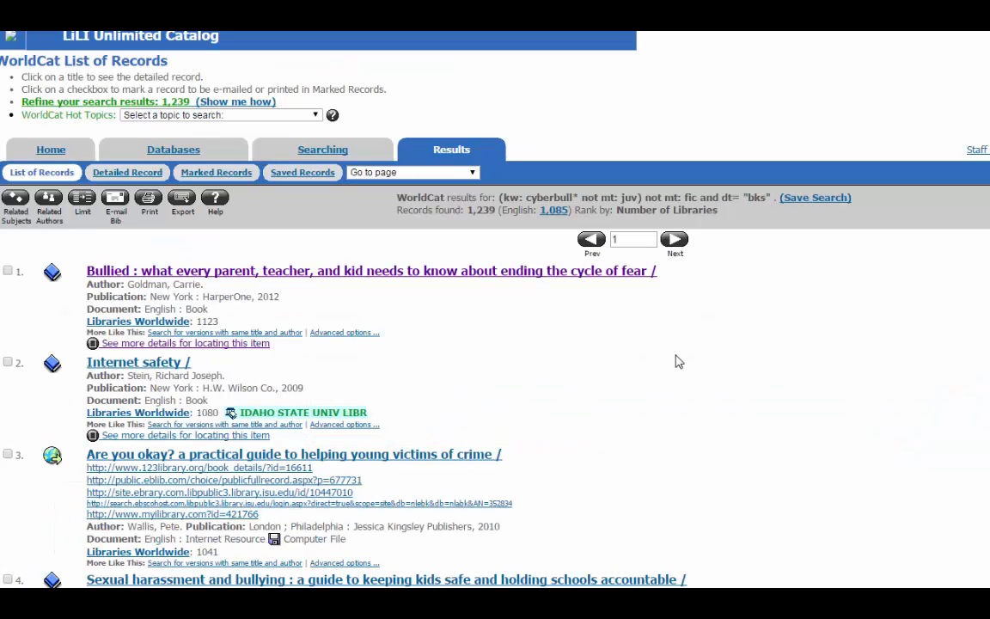
{"action": "mouse_move", "coordinate": [883, 324]}
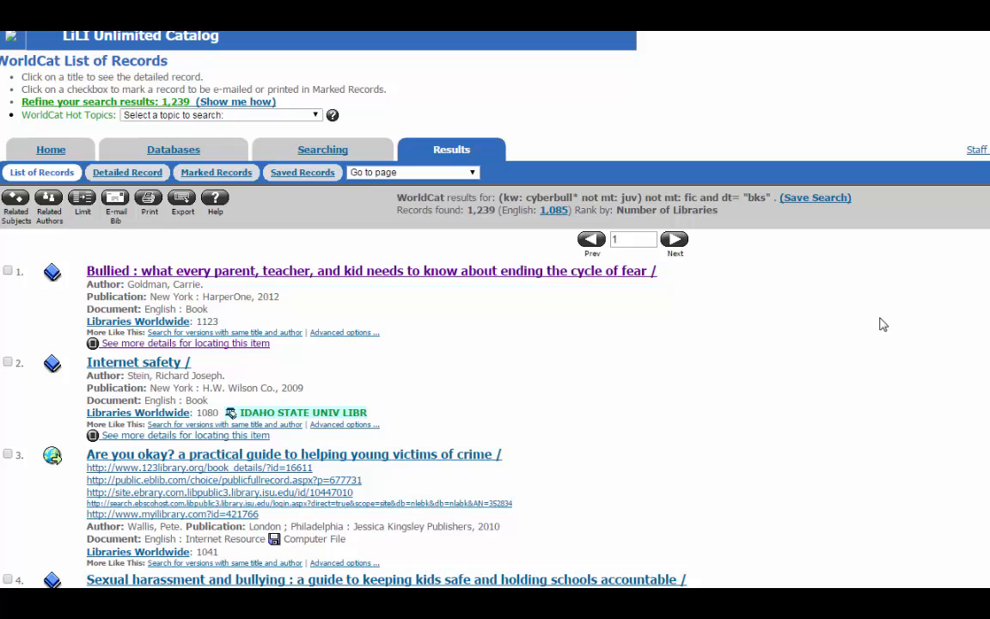
{"action": "mouse_move", "coordinate": [841, 320]}
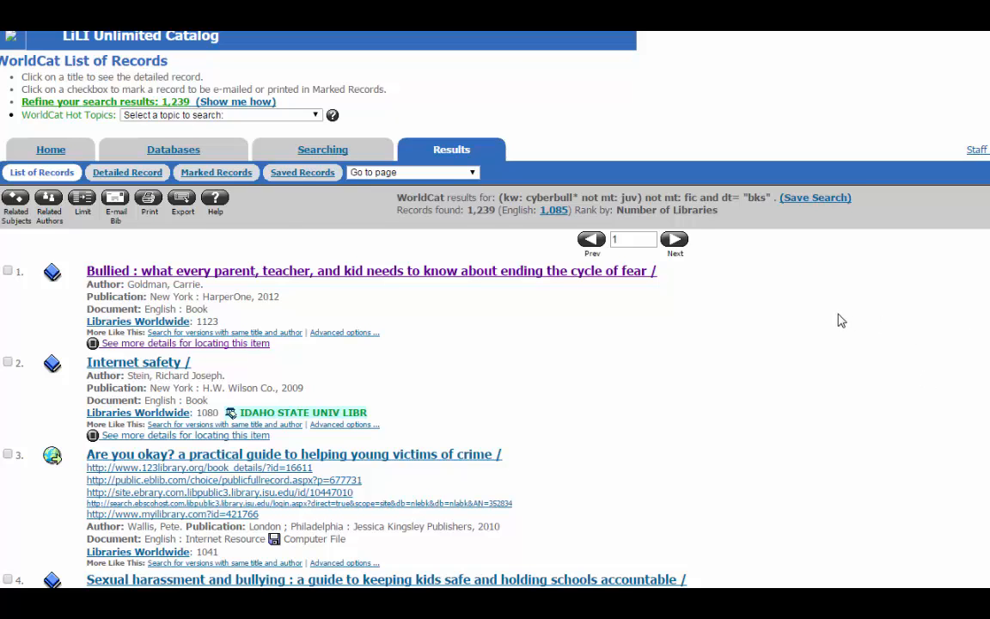
- Scroll to result 6 and open the detailed record for Bully
{"action": "scroll", "scroll_direction": "down", "scroll_amount": 3}
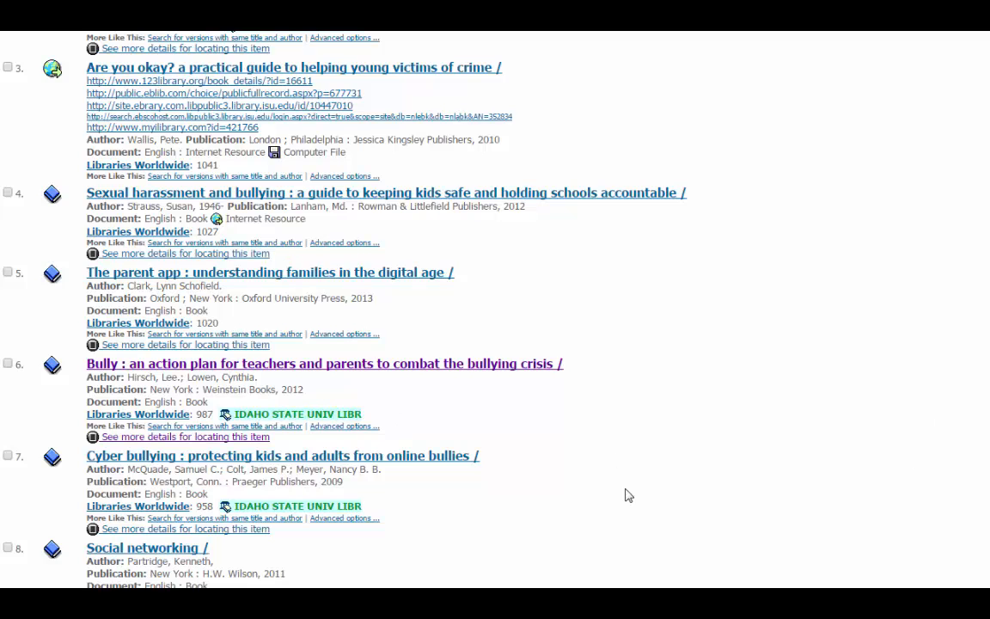
{"action": "left_click", "coordinate": [325, 363]}
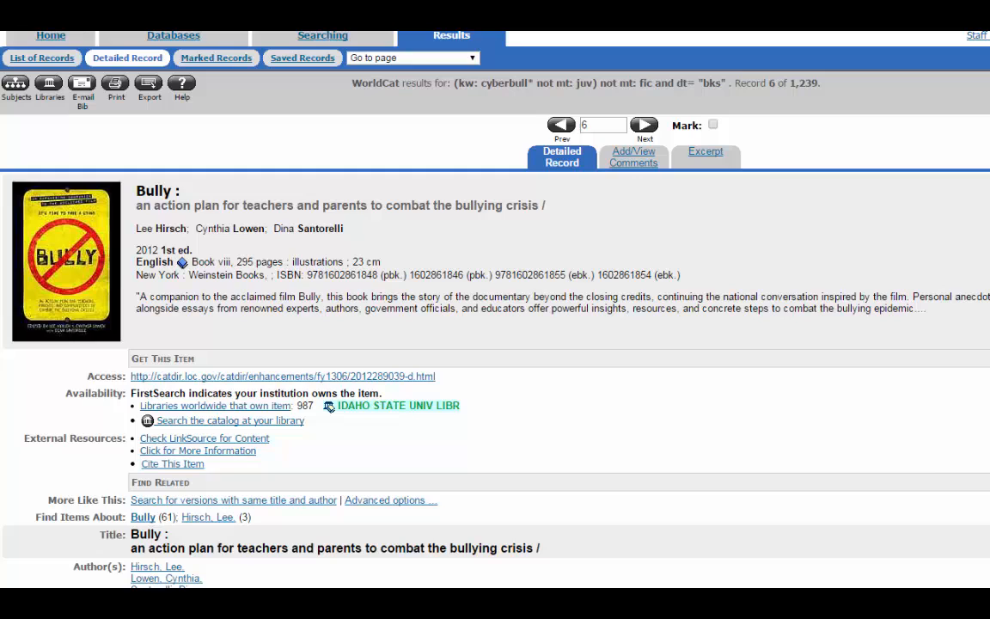
{"action": "mouse_move", "coordinate": [257, 427]}
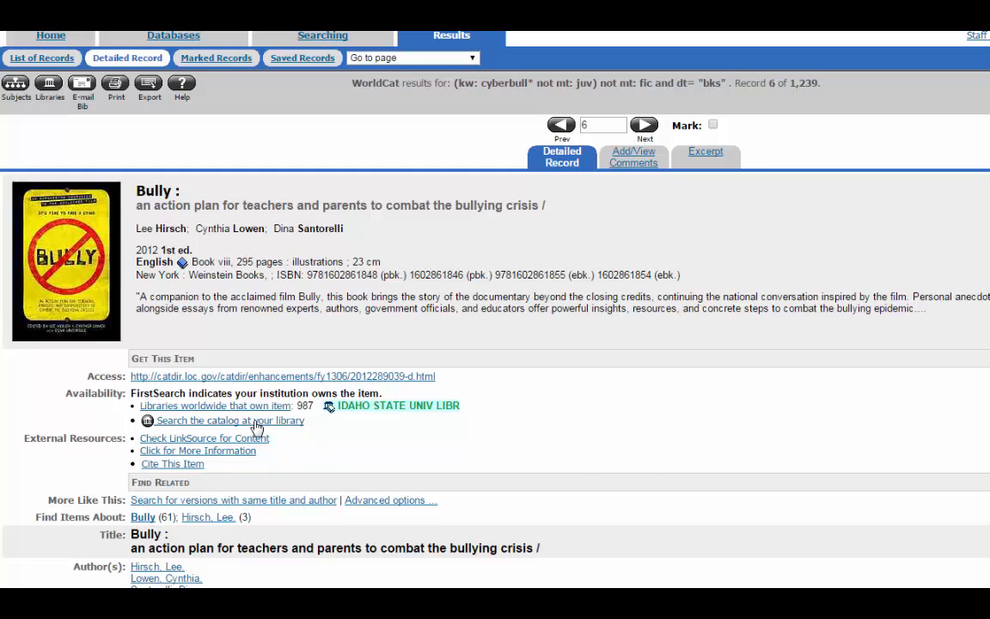
- Look up Bully in the ISU catalog: Main Book Collection, 2nd floor, not checked out
{"action": "left_click", "coordinate": [229, 420]}
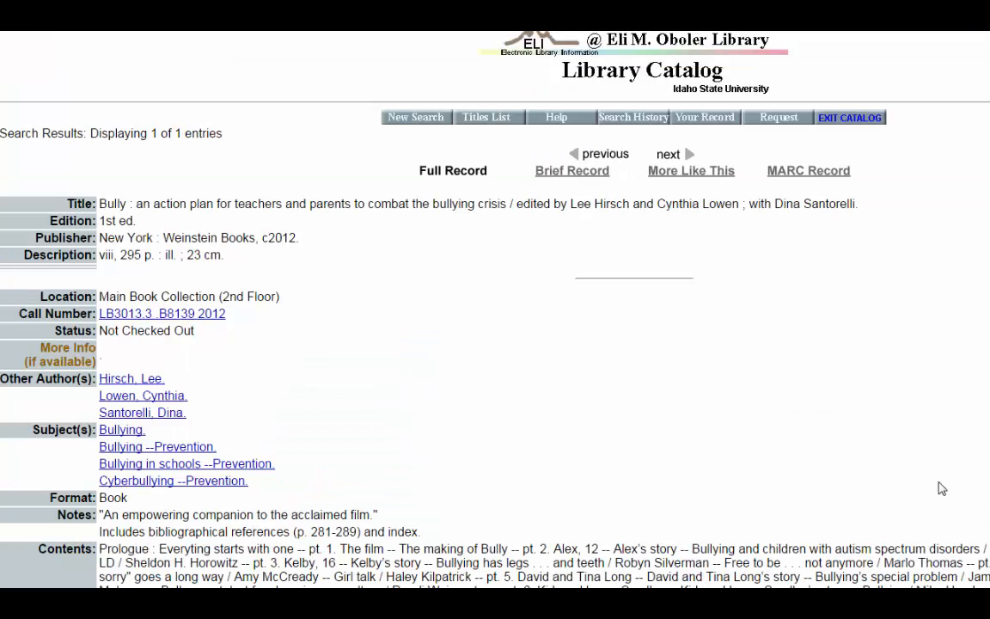
{"action": "mouse_move", "coordinate": [793, 447]}
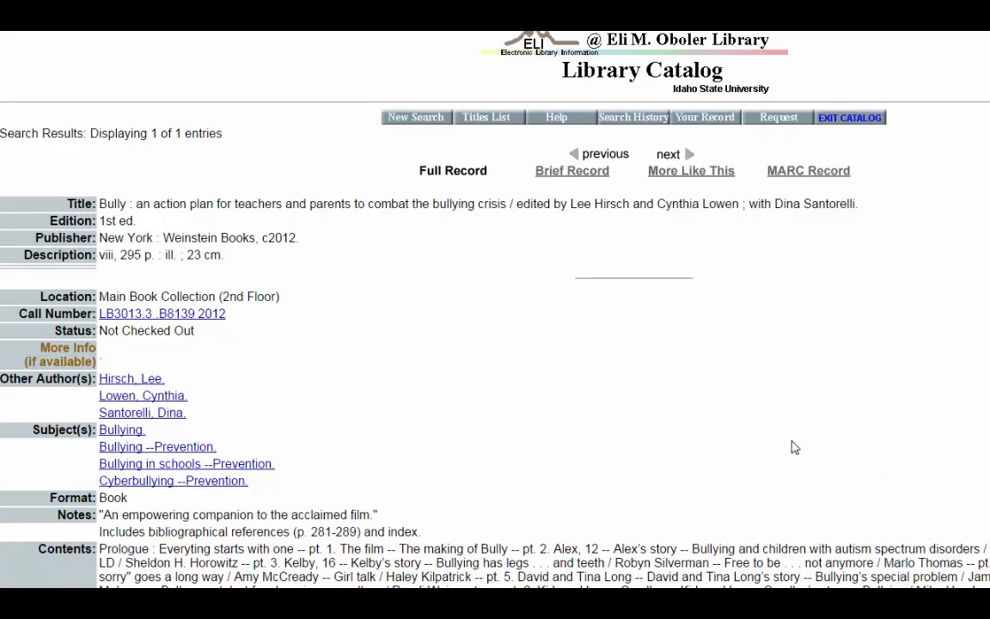
{"action": "mouse_move", "coordinate": [840, 448]}
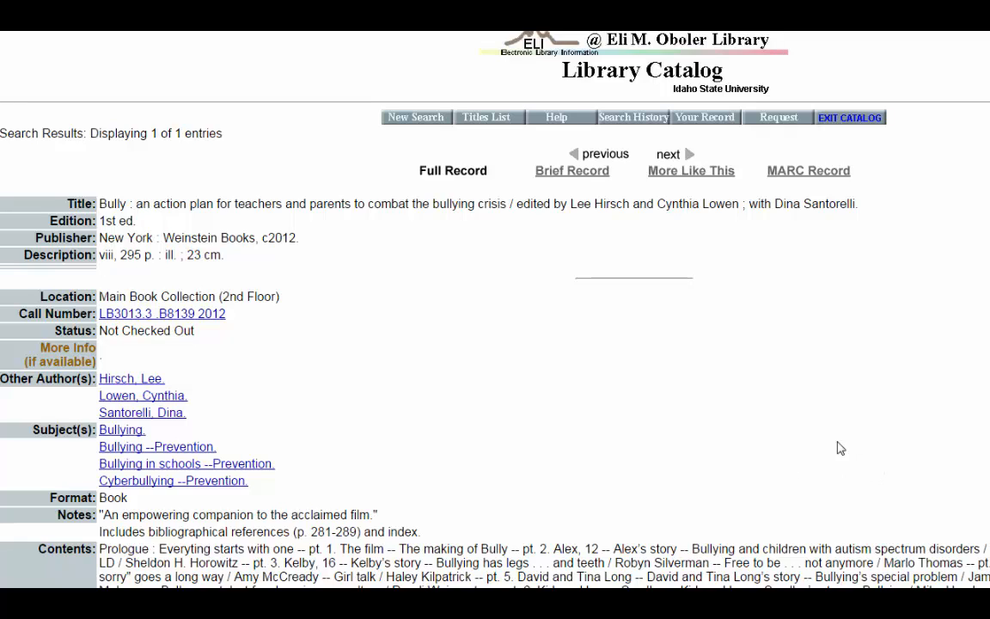
{"action": "mouse_move", "coordinate": [878, 427]}
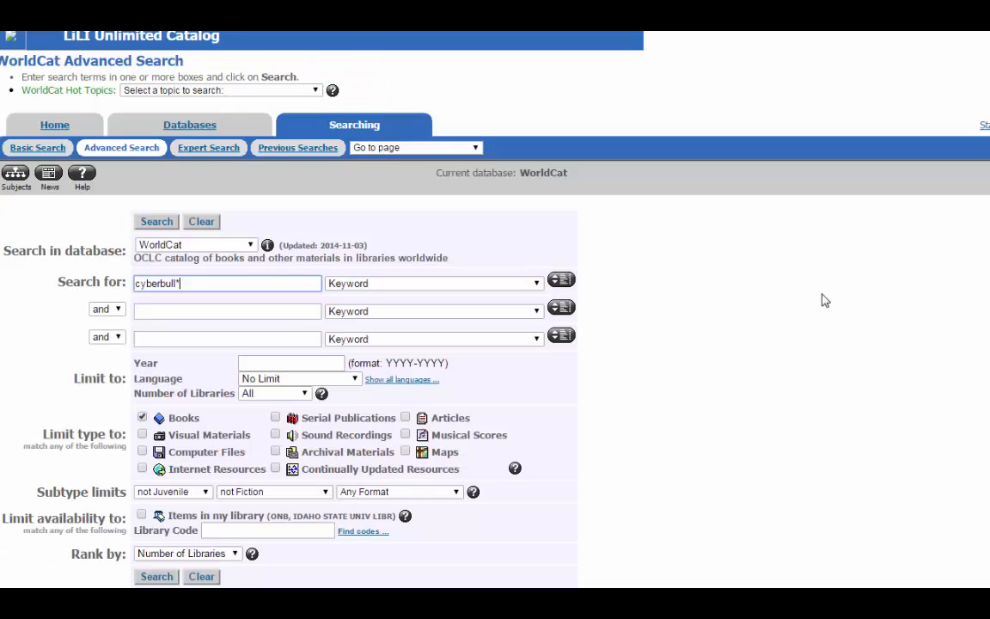
{"action": "mouse_move", "coordinate": [744, 469]}
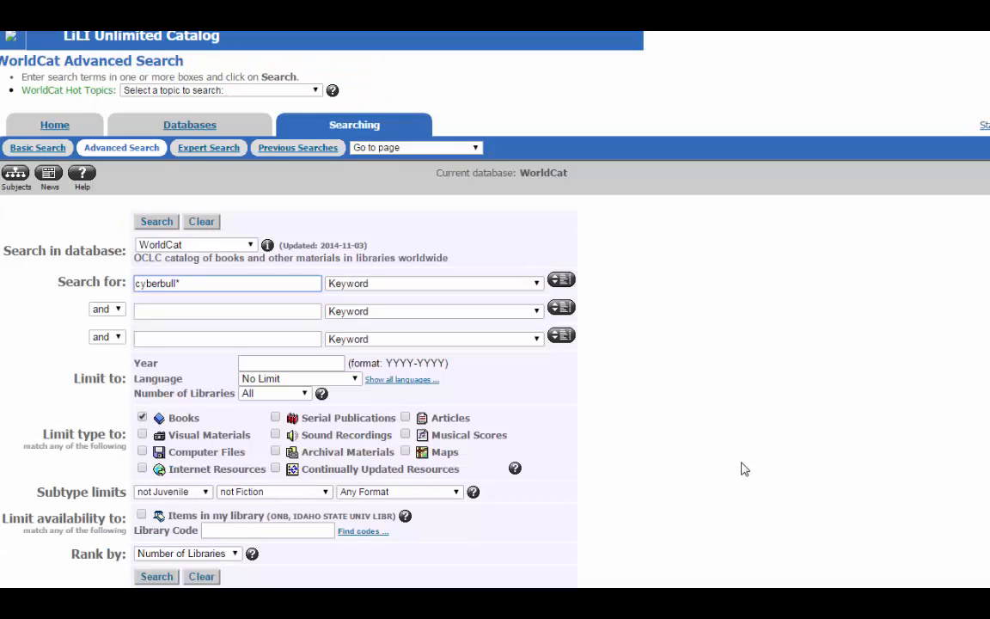
- Set the Rank by dropdown to Date for the cyberbull* book search
{"action": "left_click", "coordinate": [188, 552]}
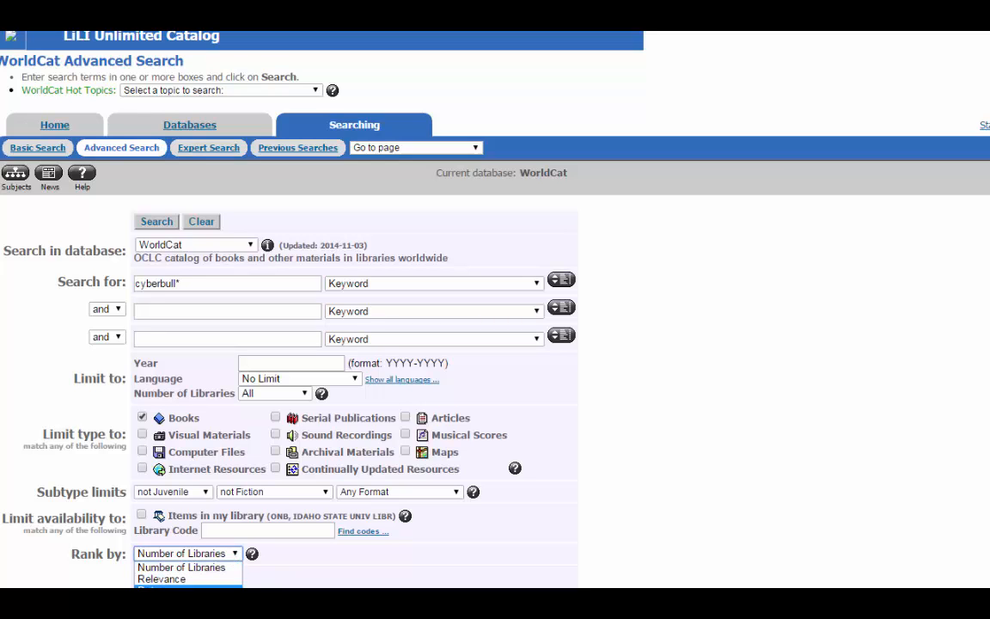
{"action": "left_click", "coordinate": [156, 221]}
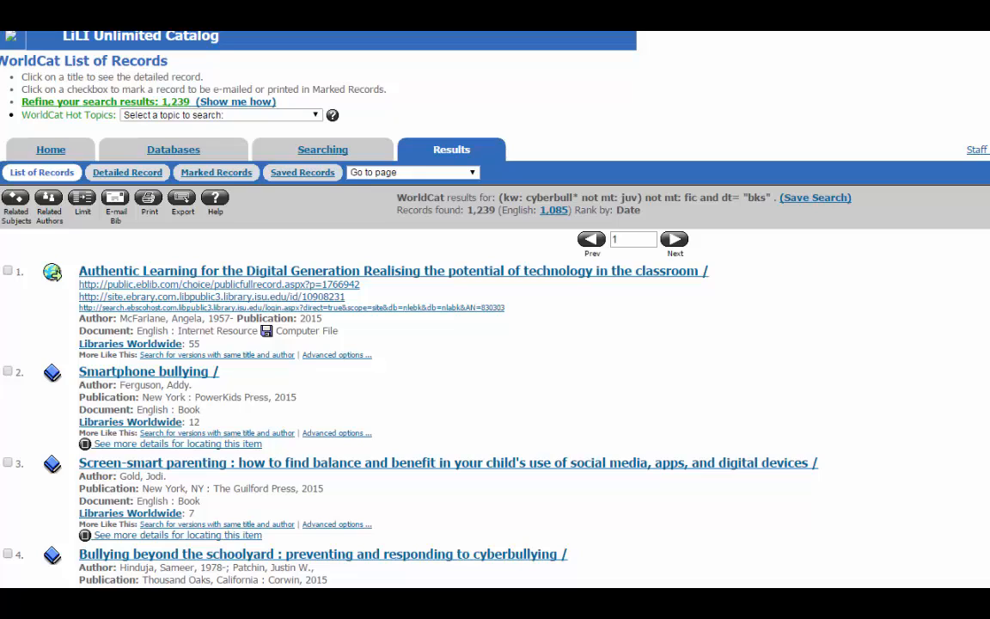
{"action": "mouse_move", "coordinate": [962, 340]}
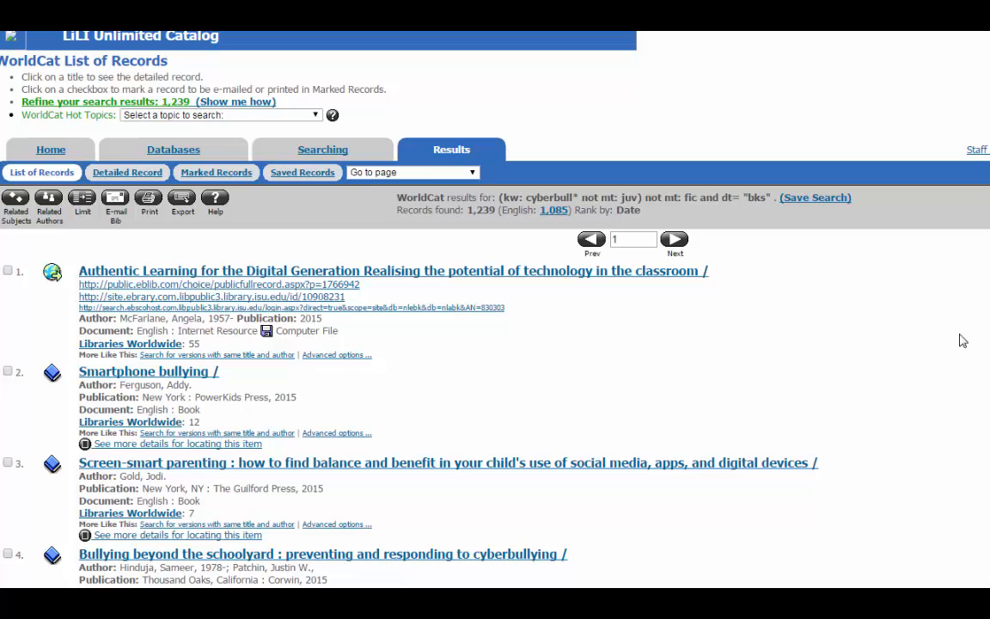
{"action": "mouse_move", "coordinate": [944, 402]}
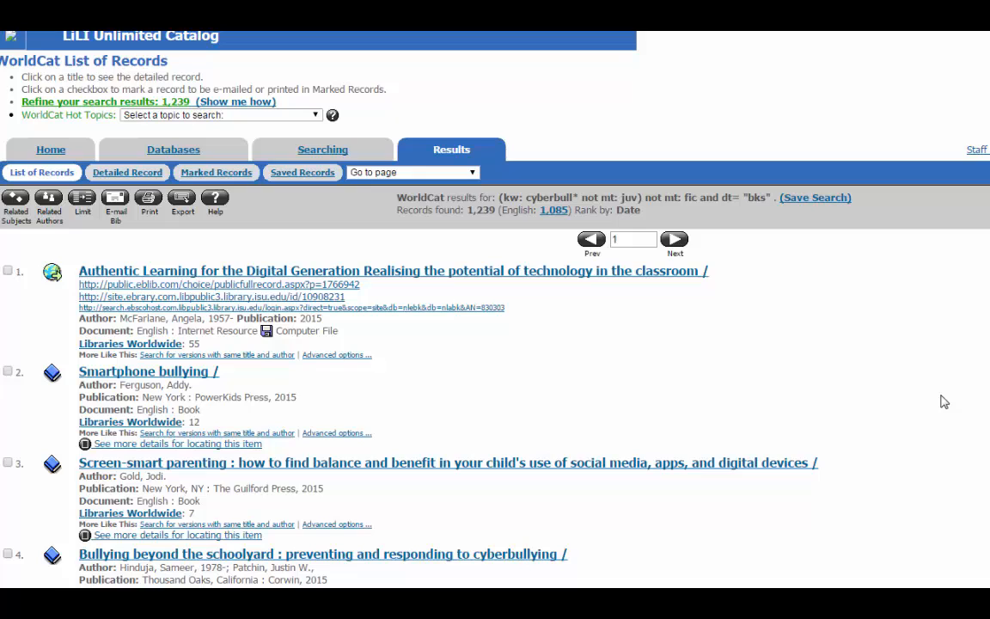
- Scroll the date-ranked results down to records 3 and 4
{"action": "scroll", "scroll_direction": "down", "scroll_amount": 3}
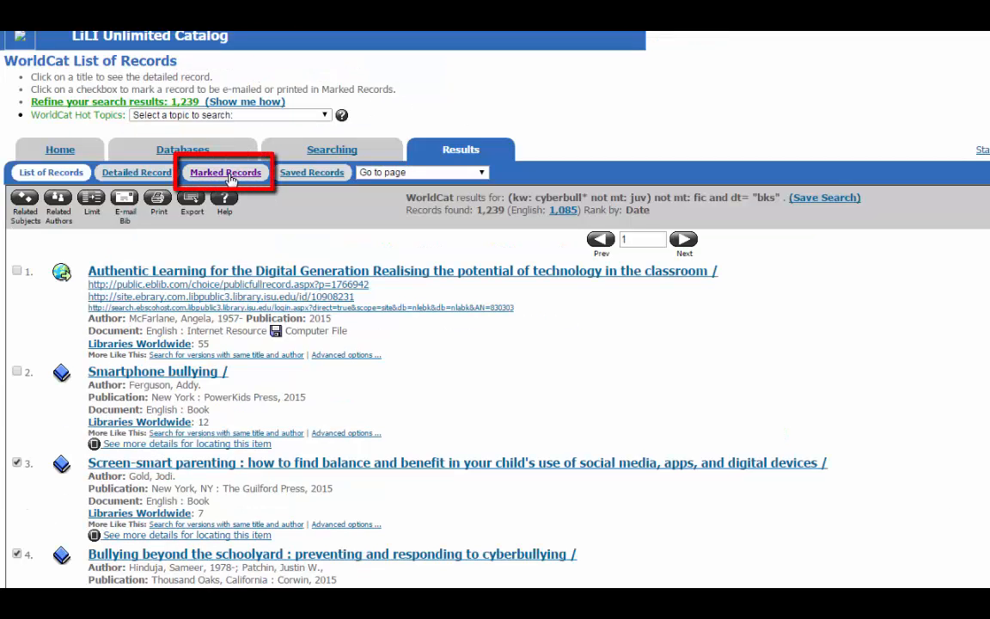
- Switch to Marked Records, listing three books including 'Friendly schools plus friendly families'
{"action": "left_click", "coordinate": [225, 172]}
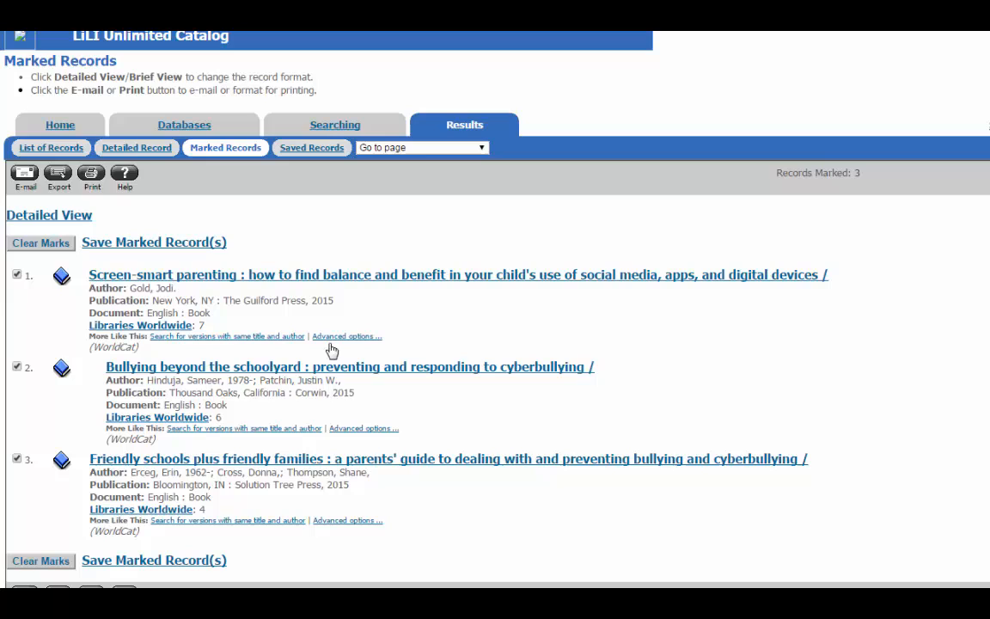
{"action": "mouse_move", "coordinate": [923, 428]}
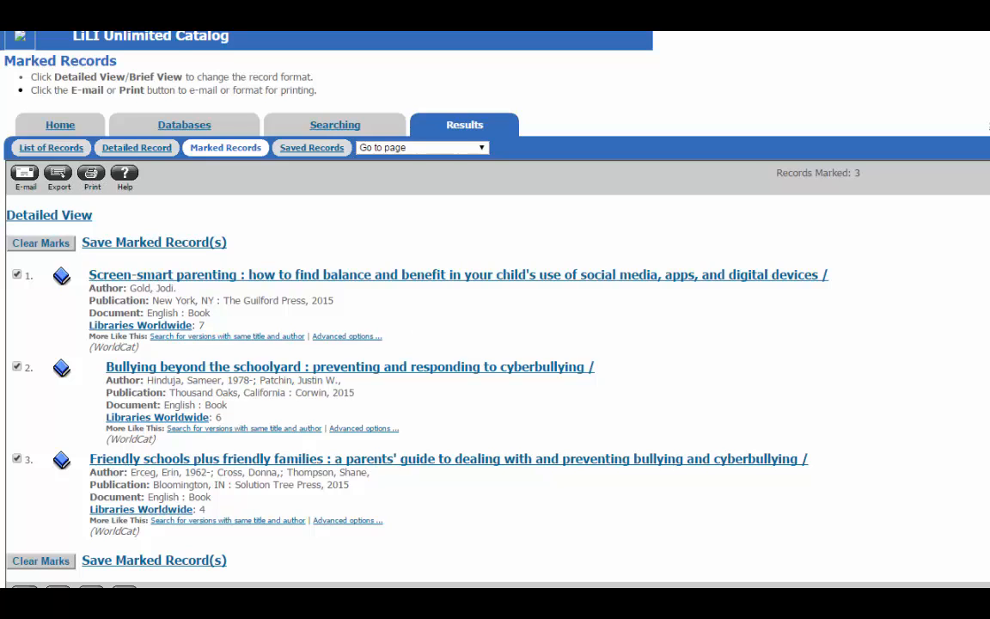
{"action": "mouse_move", "coordinate": [461, 280]}
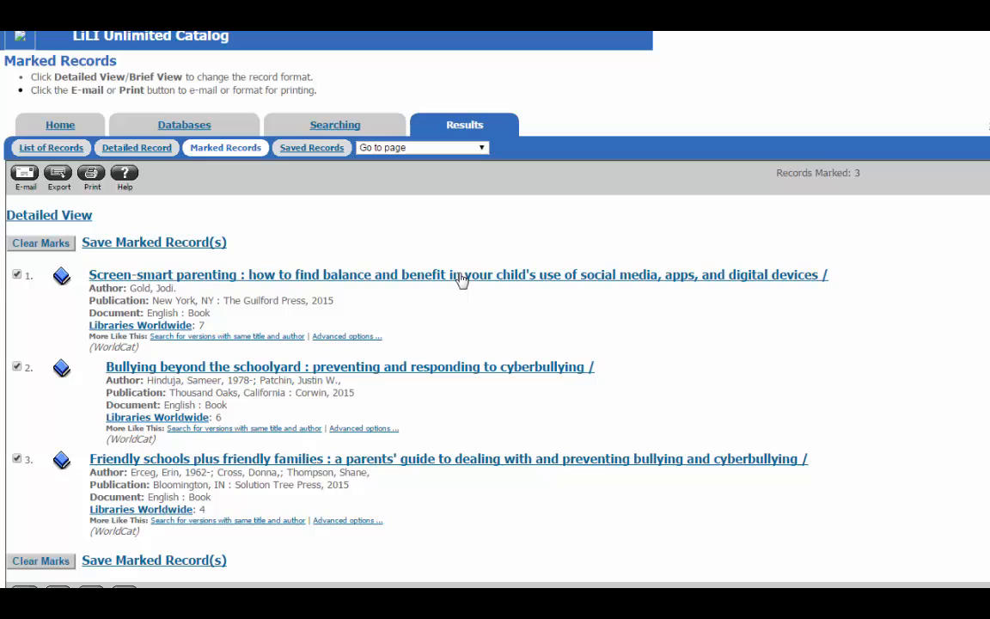
{"action": "mouse_move", "coordinate": [505, 466]}
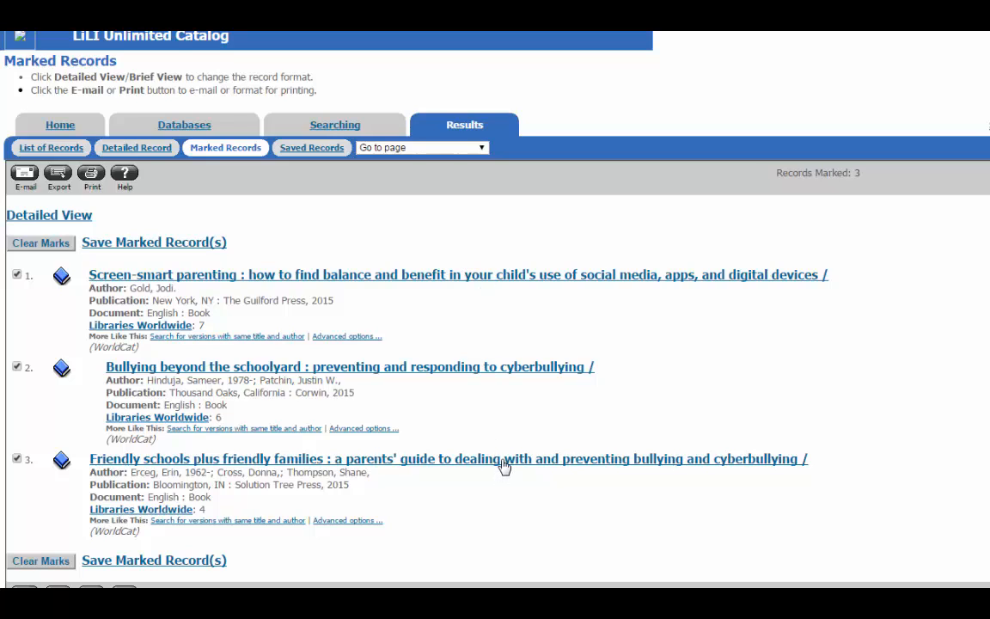